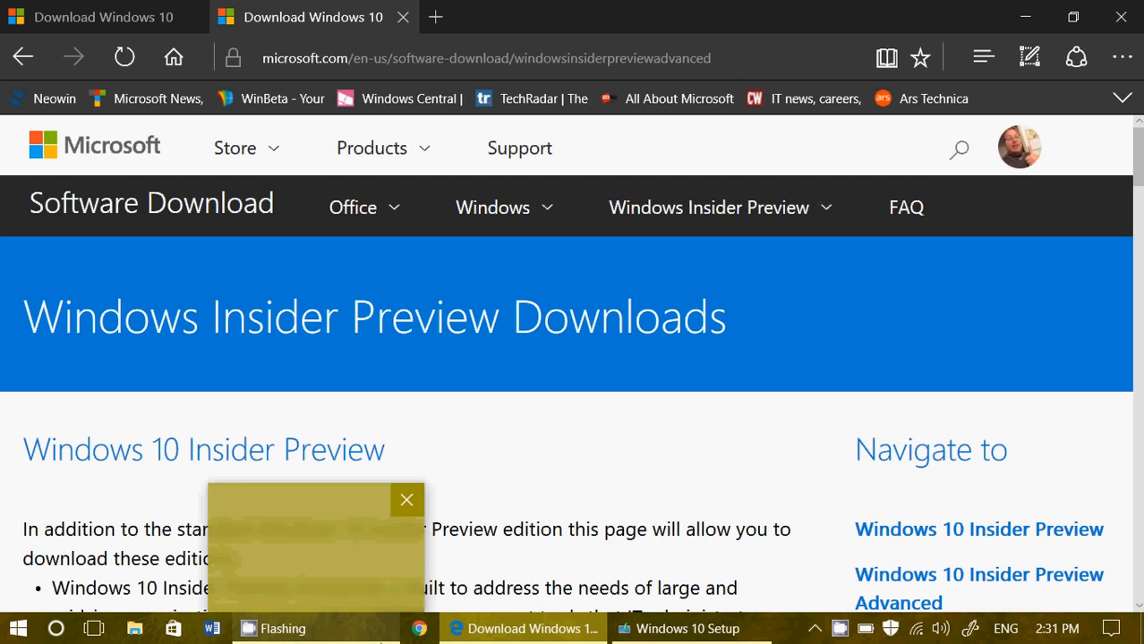
Step: Scroll through the page, then bring Windows 10 Setup forward showing media creation at 79%
click(407, 500)
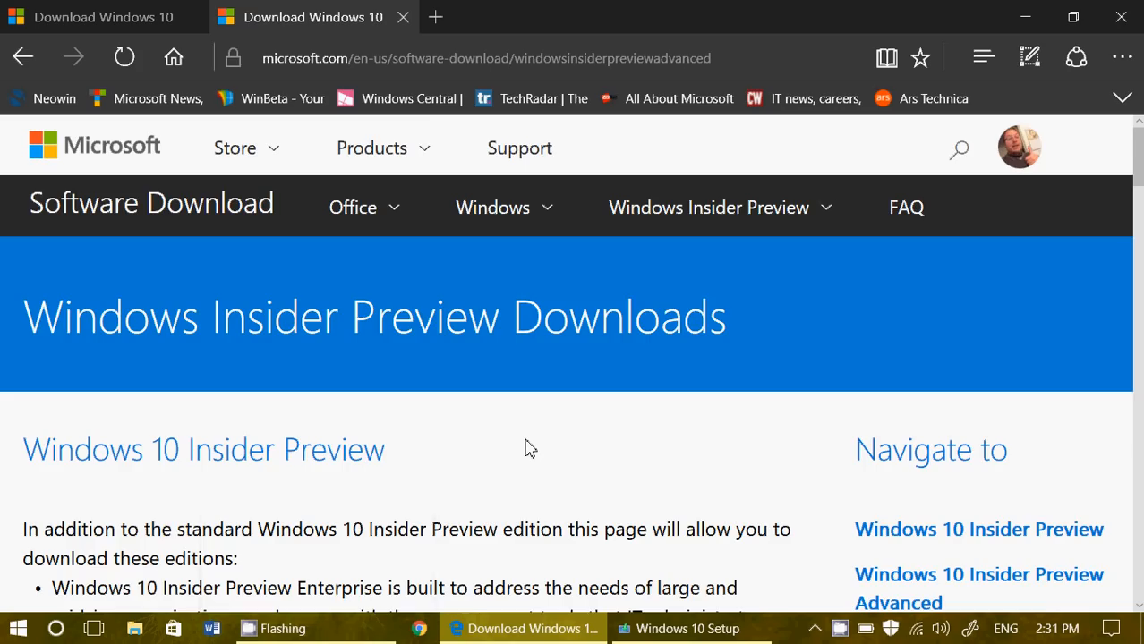
scroll(down, 3)
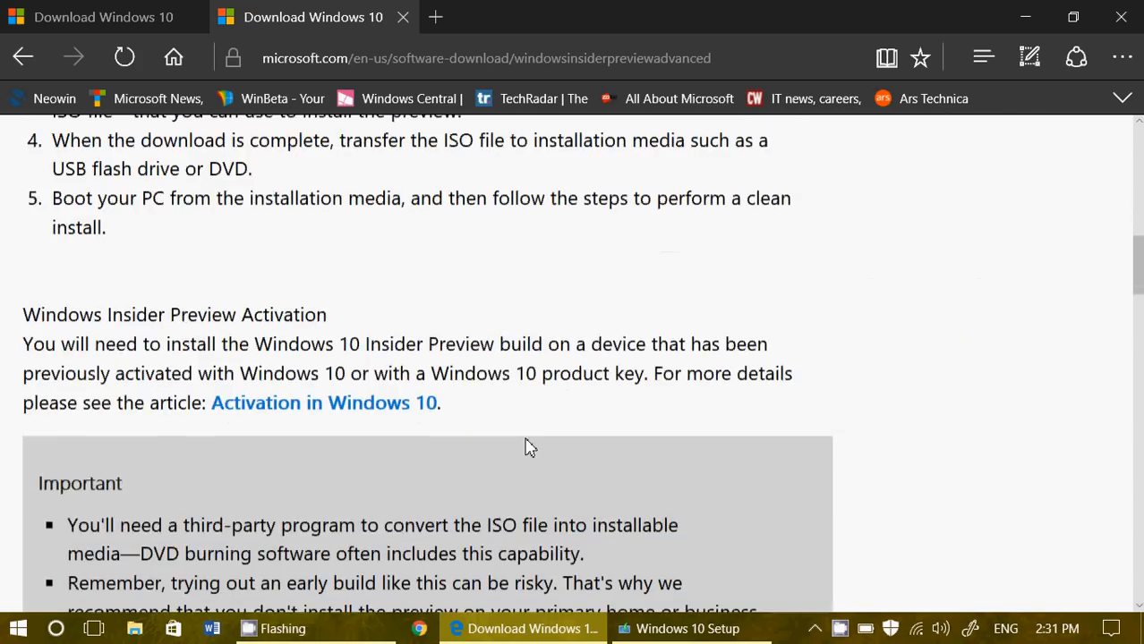
scroll(up, 3)
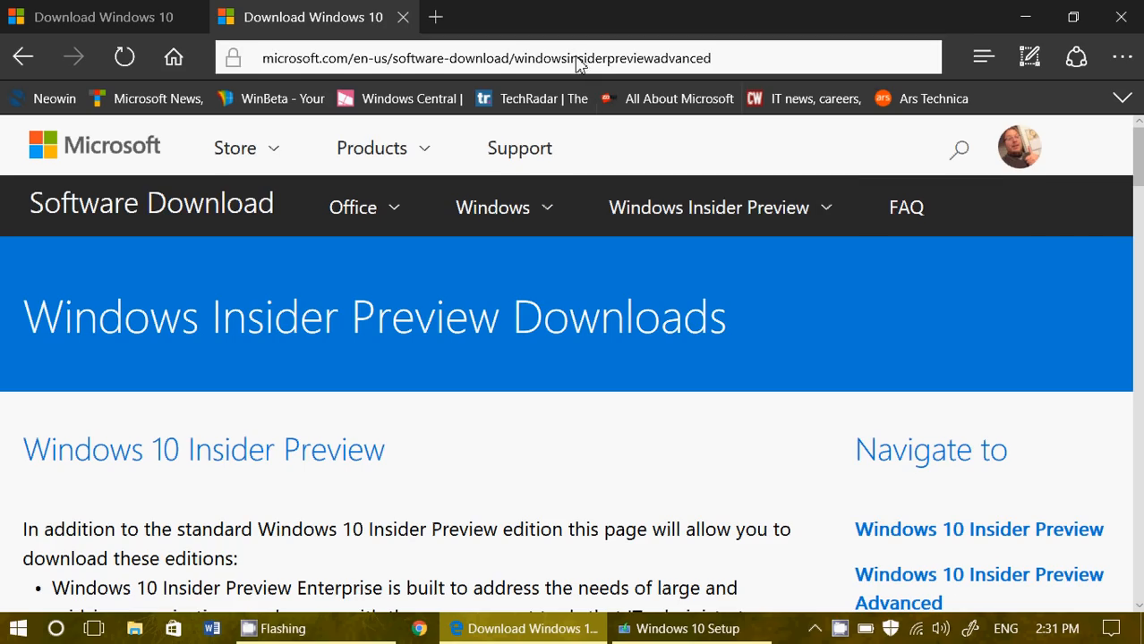
scroll(down, 3)
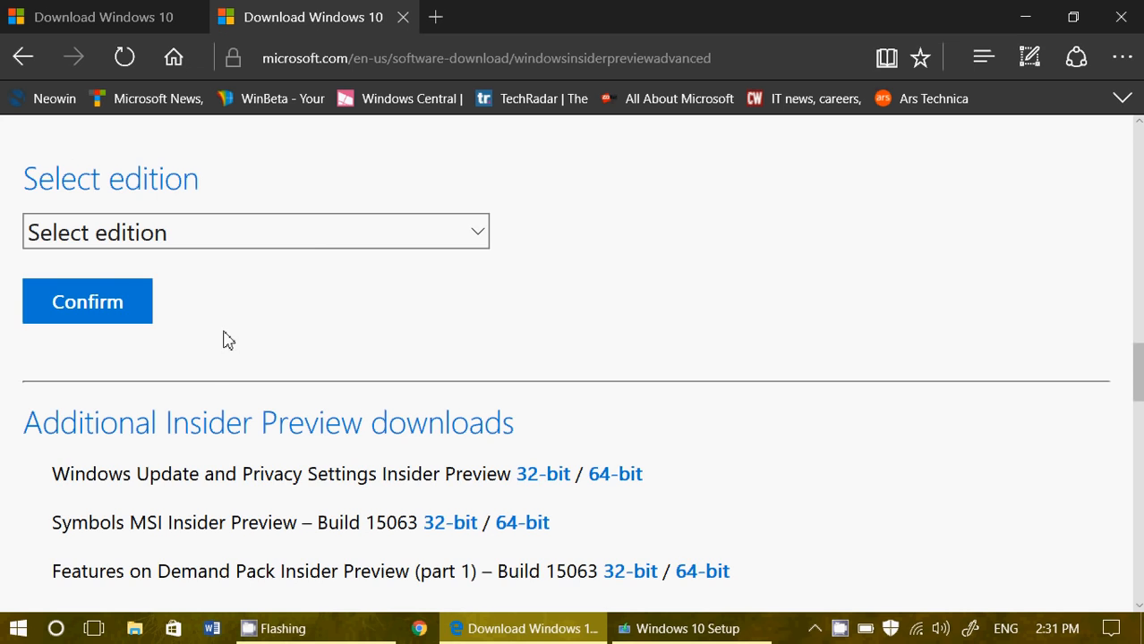
click(256, 231)
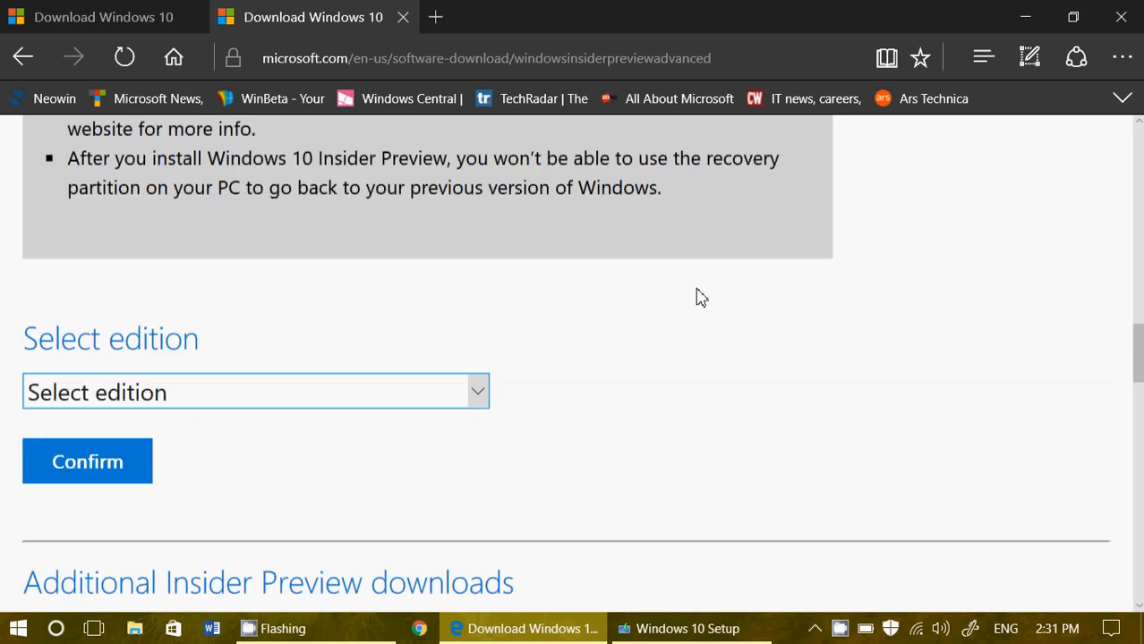
scroll(up, 3)
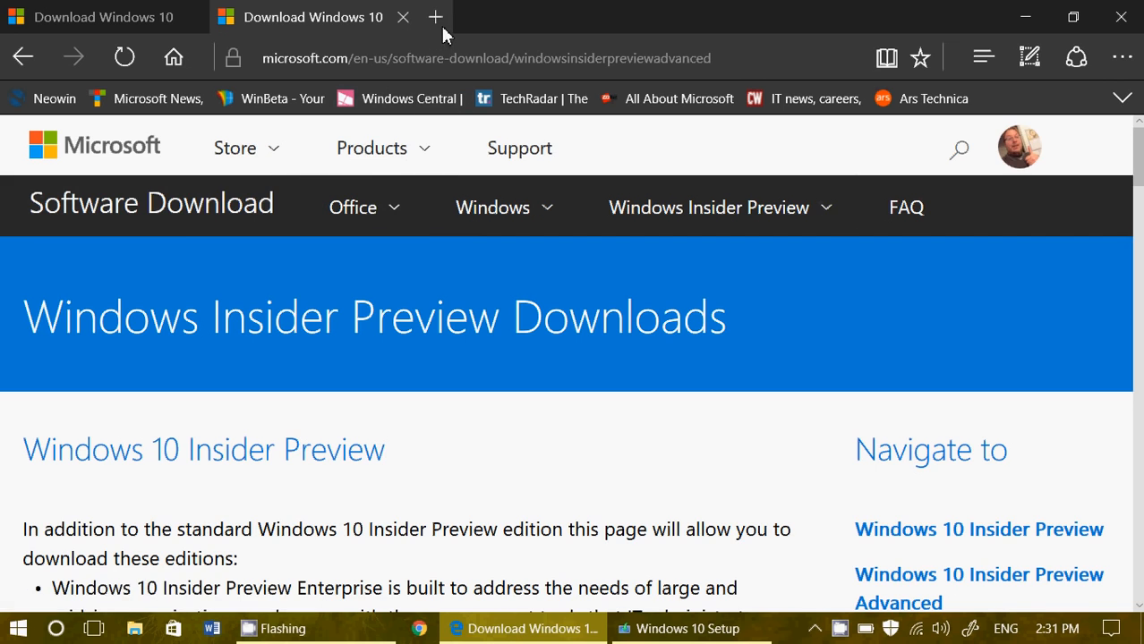
scroll(down, 3)
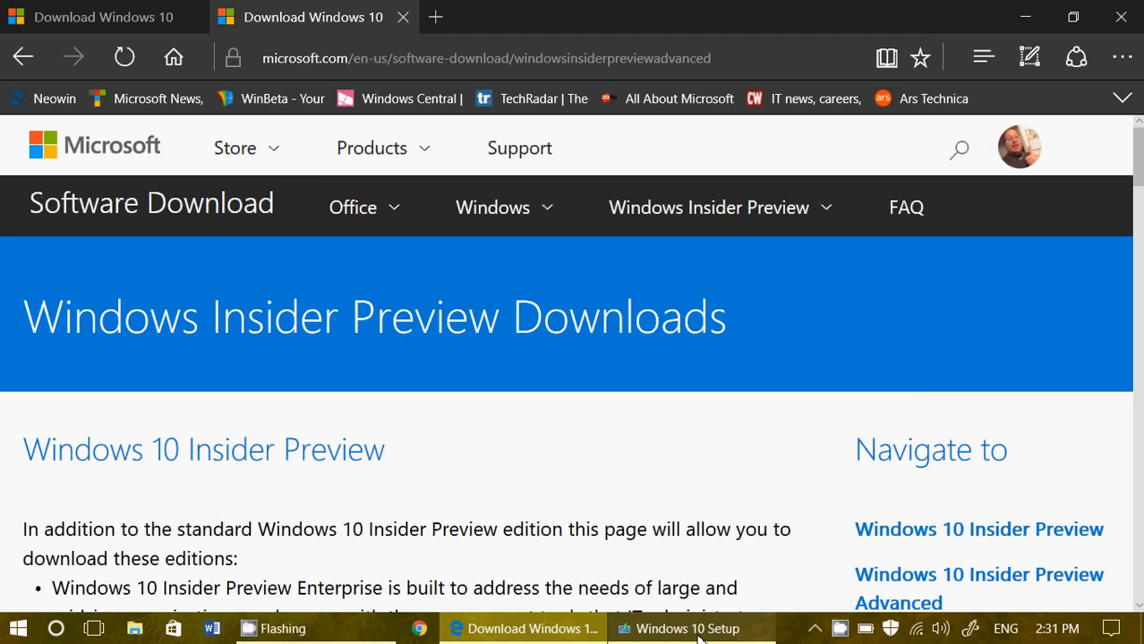
click(689, 628)
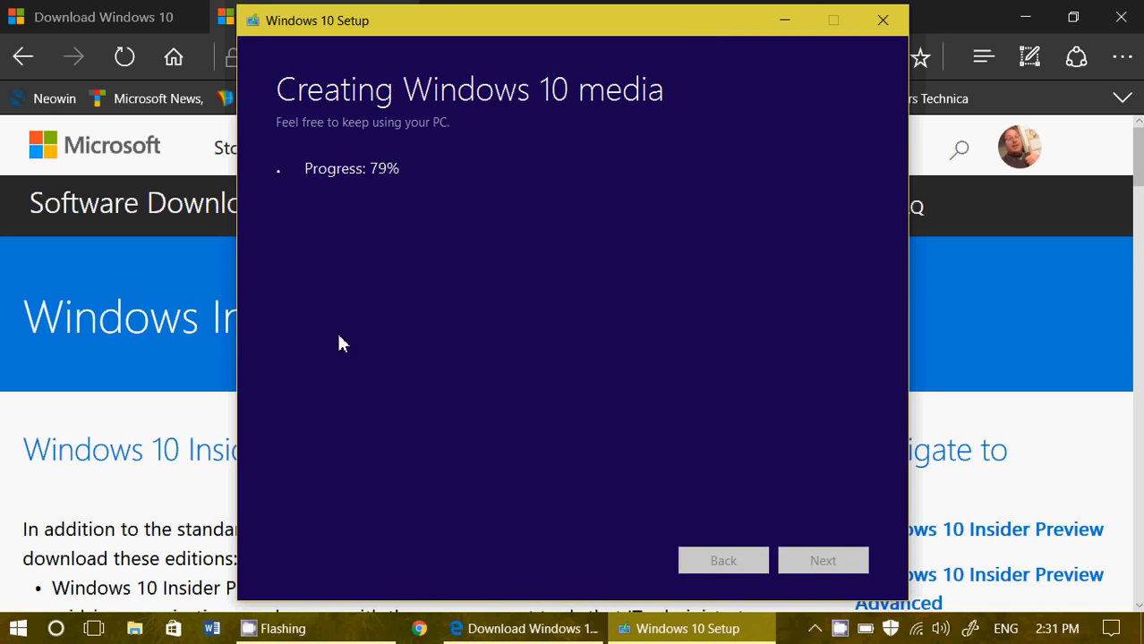
mouse_move(548, 464)
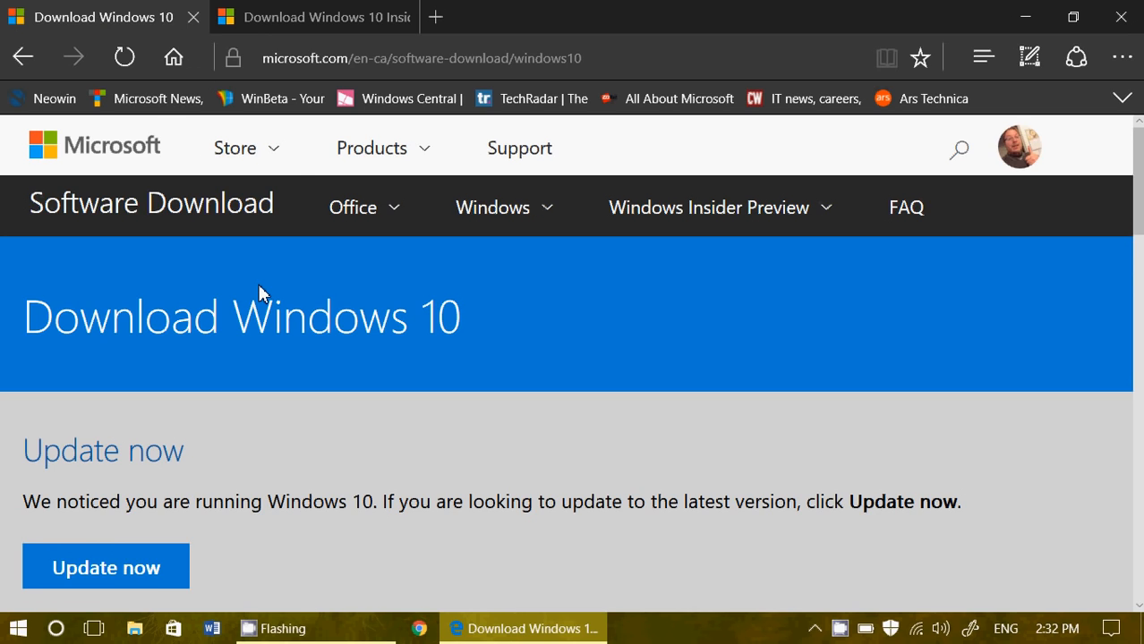
mouse_move(534, 274)
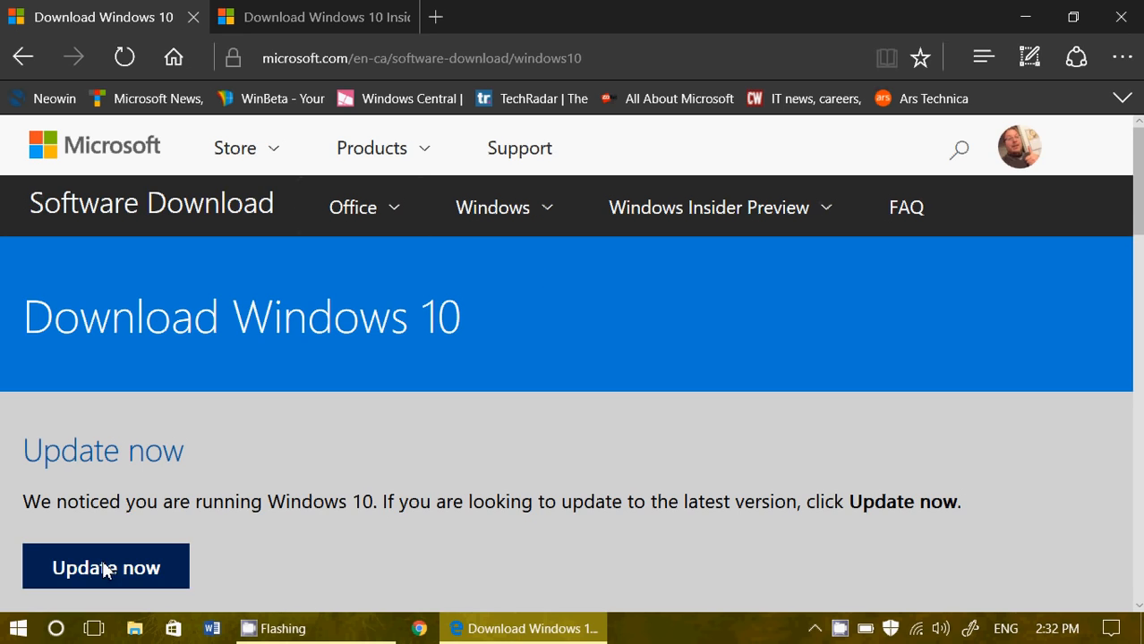
mouse_move(130, 571)
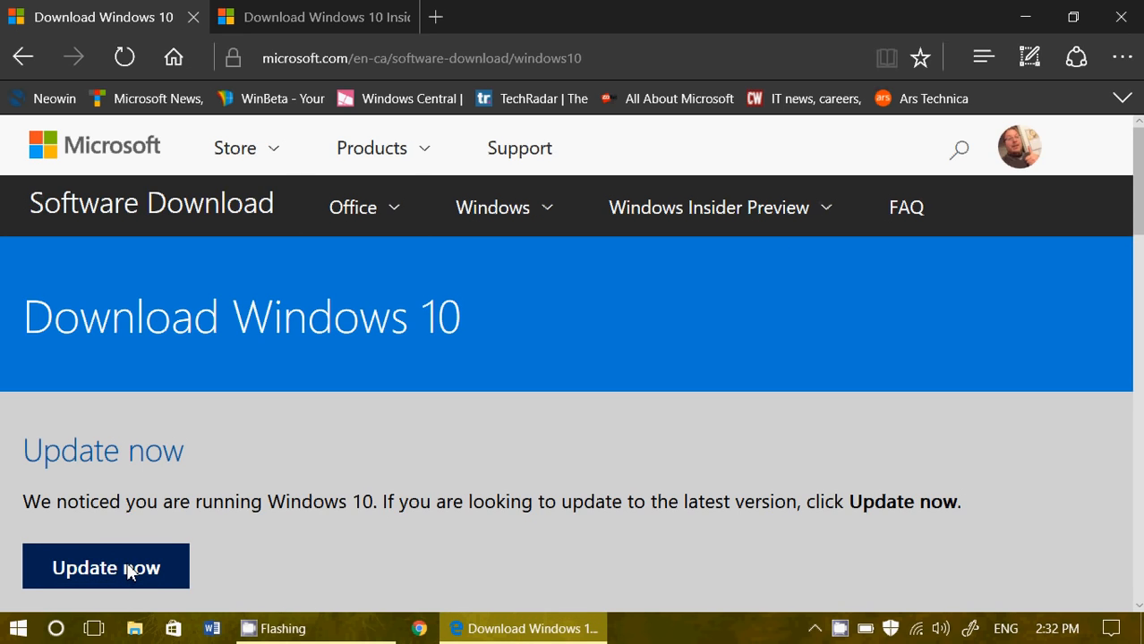
Step: Start Update now on the Download Windows 10 page and scroll to the Download tool now section
click(106, 567)
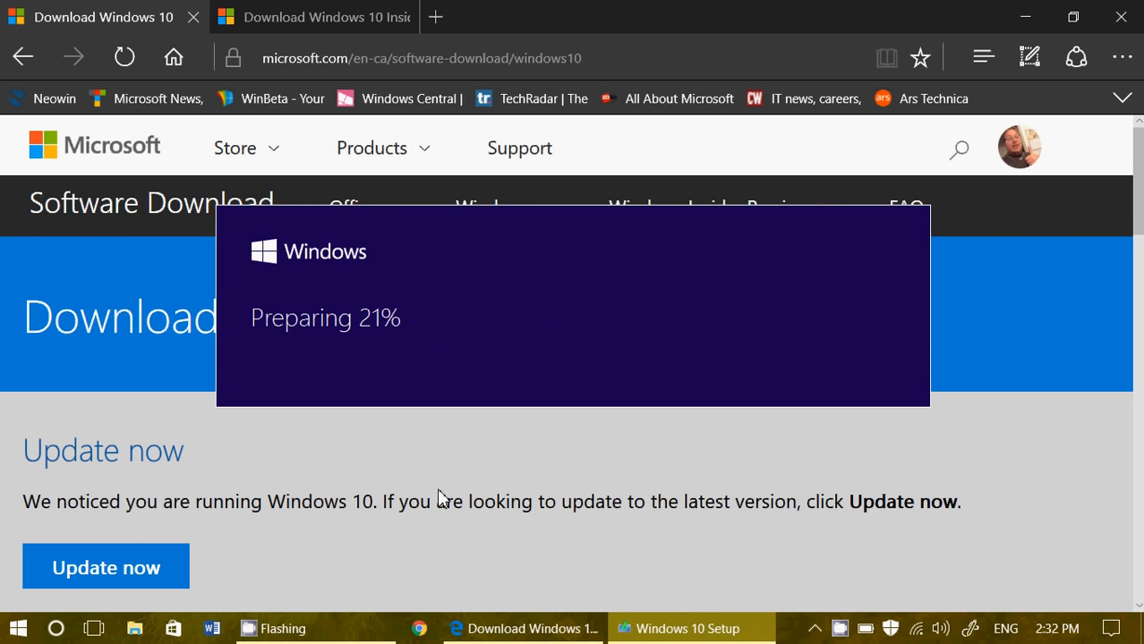
scroll(down, 3)
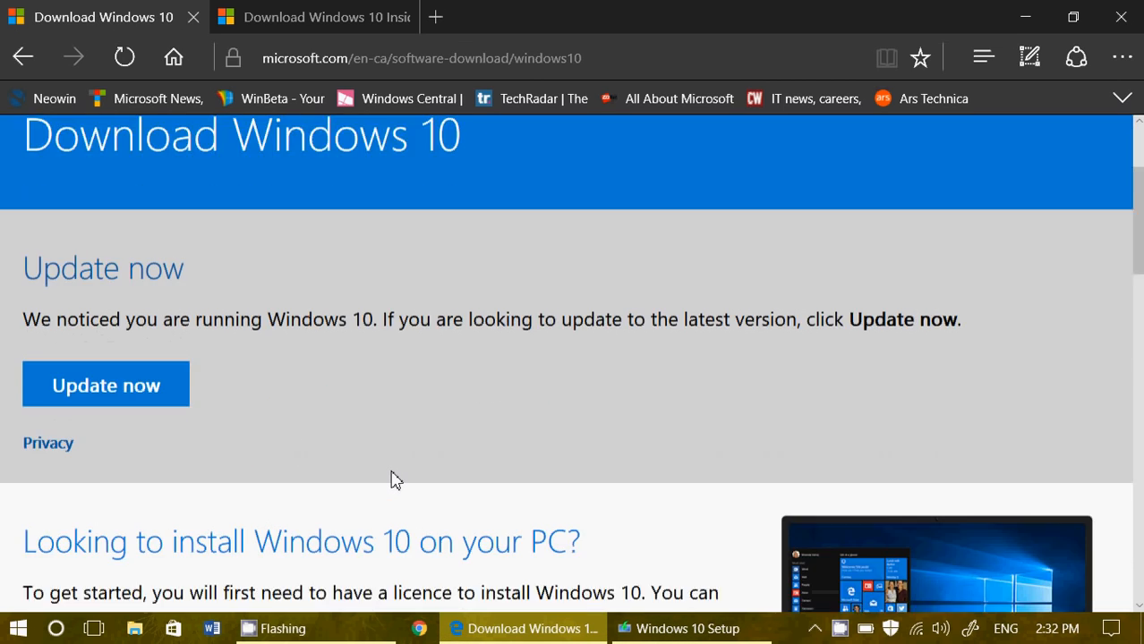
scroll(down, 3)
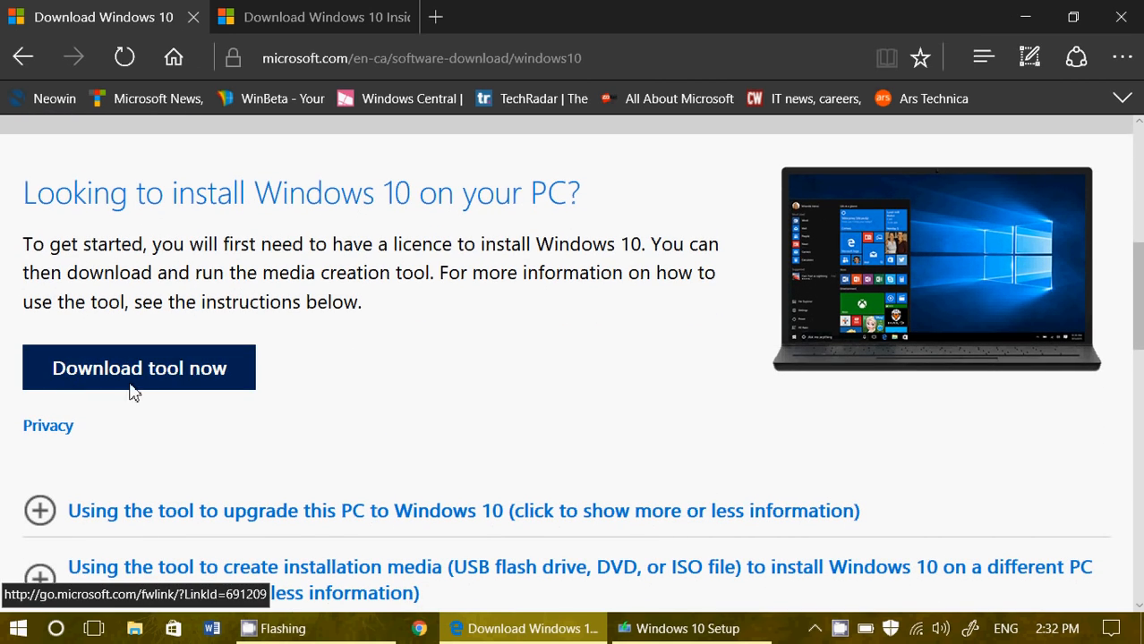
mouse_move(180, 383)
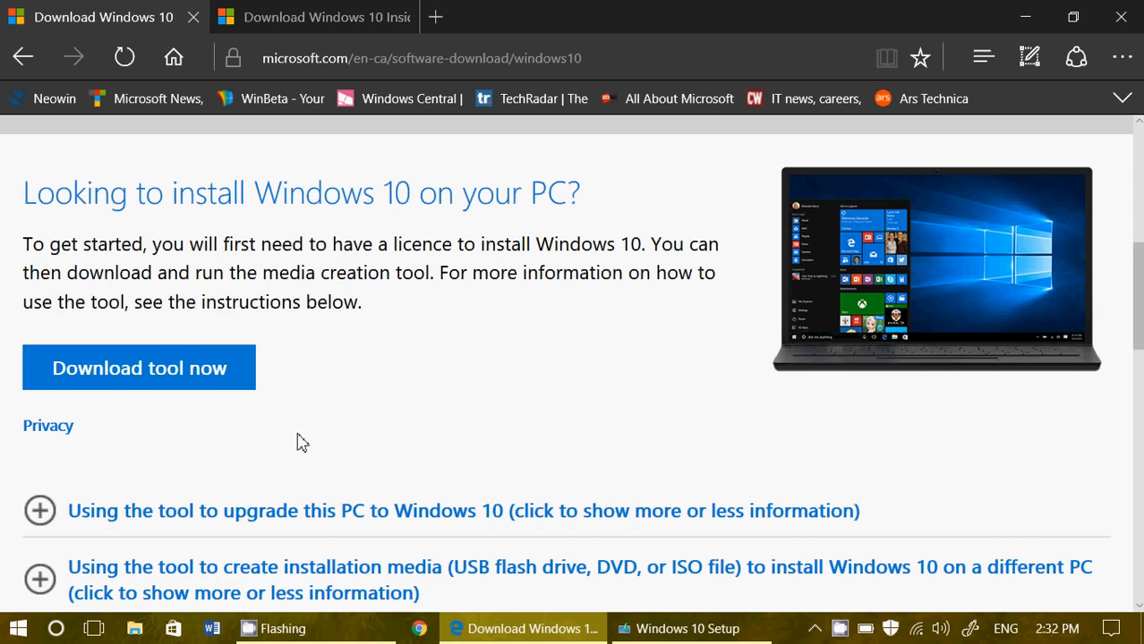
mouse_move(313, 453)
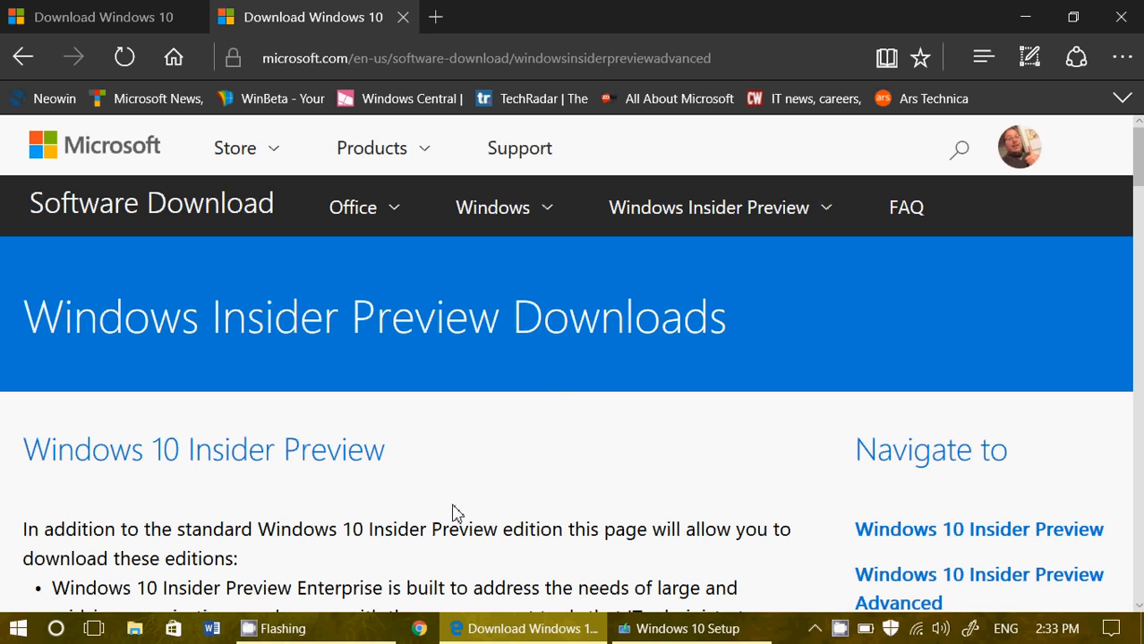
mouse_move(553, 414)
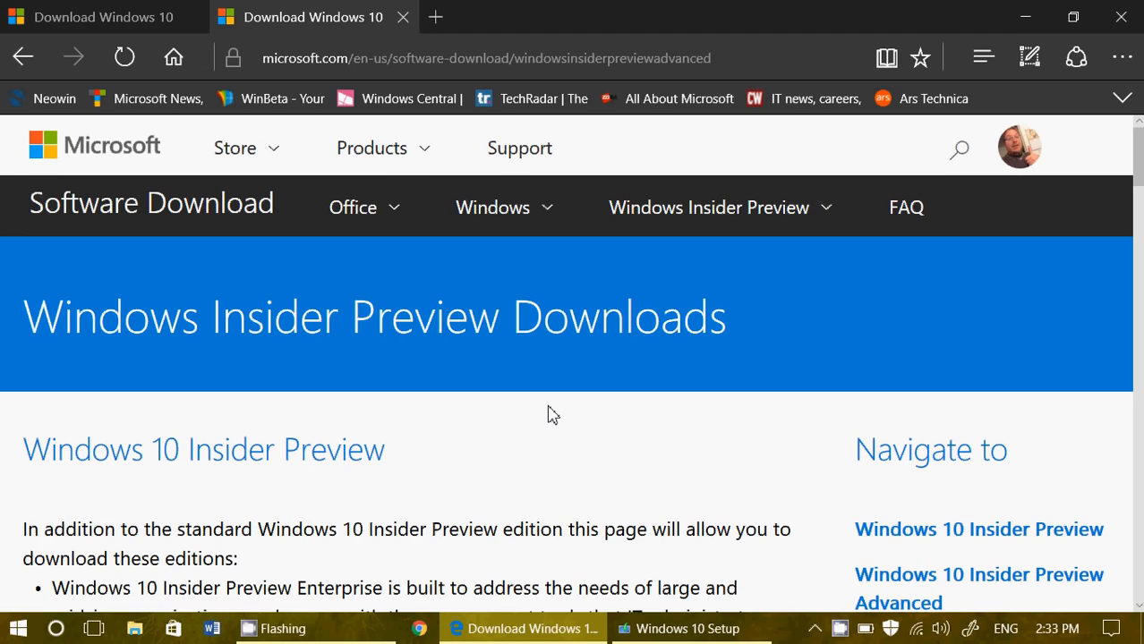
Step: Scroll the Insider Preview Downloads page to the Select edition dropdown and Confirm button
scroll(down, 3)
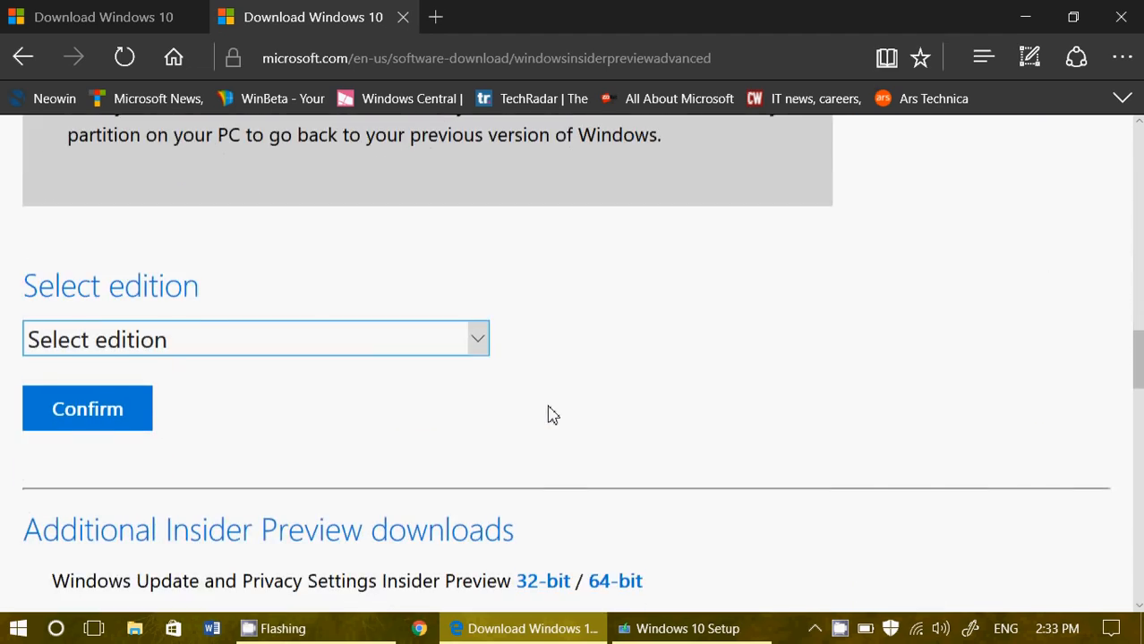
click(255, 338)
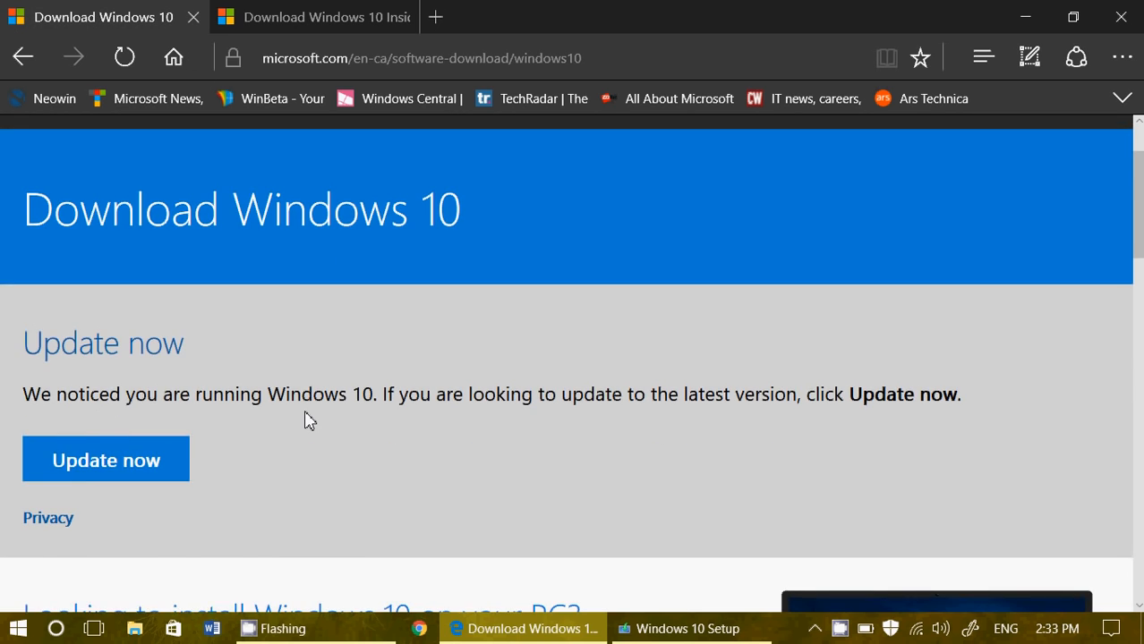
Step: Scroll the Download Windows 10 page down to the Download tool now button
scroll(down, 3)
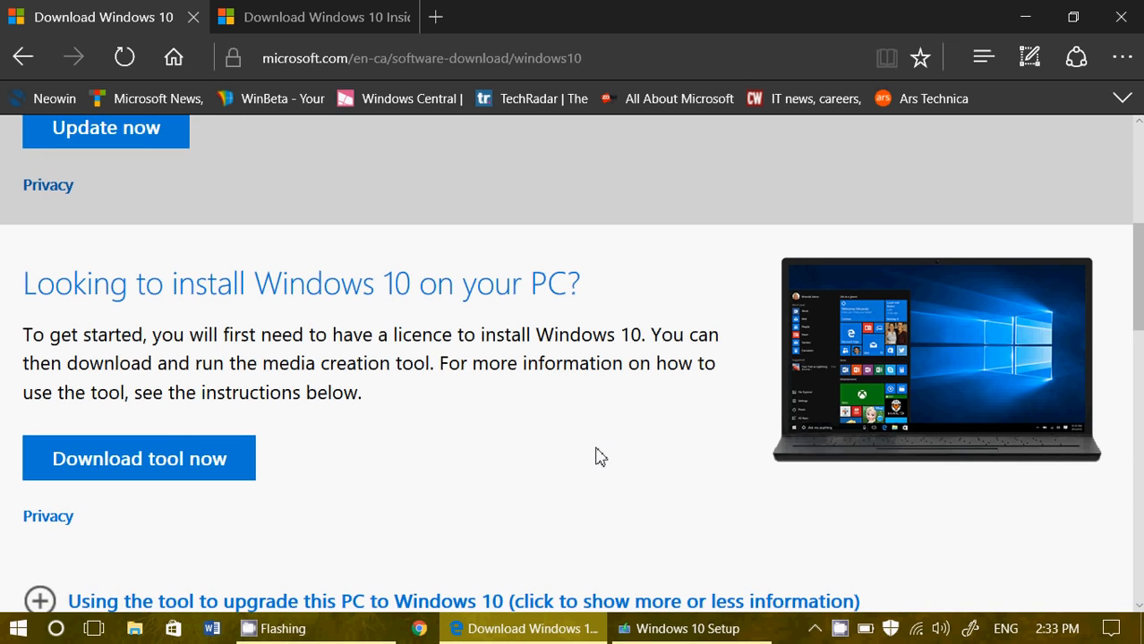
mouse_move(282, 528)
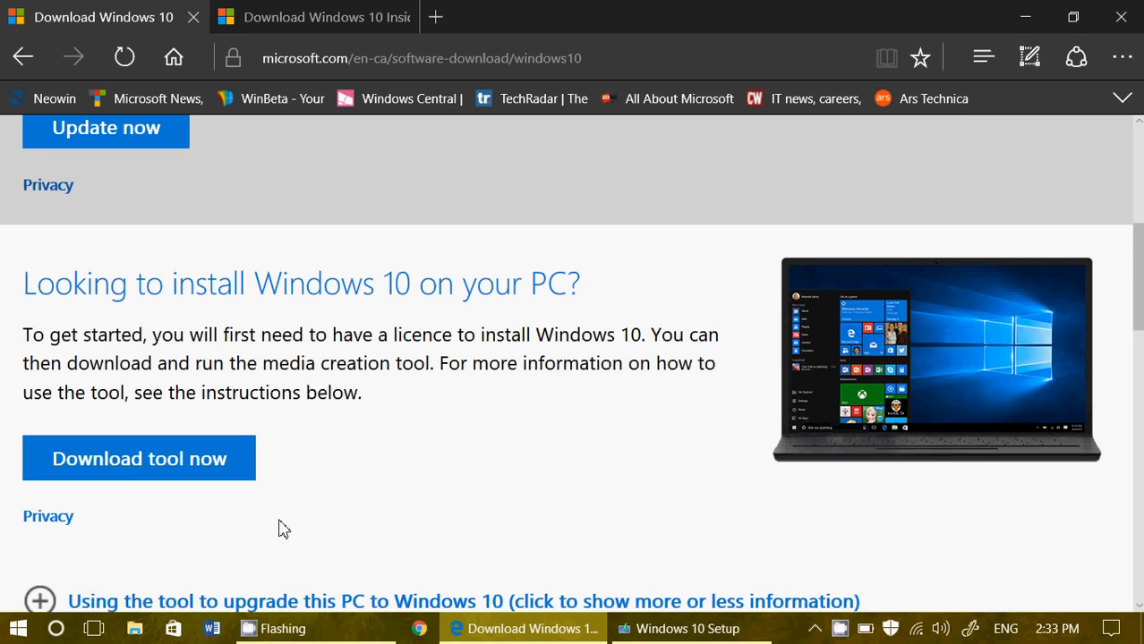
mouse_move(325, 481)
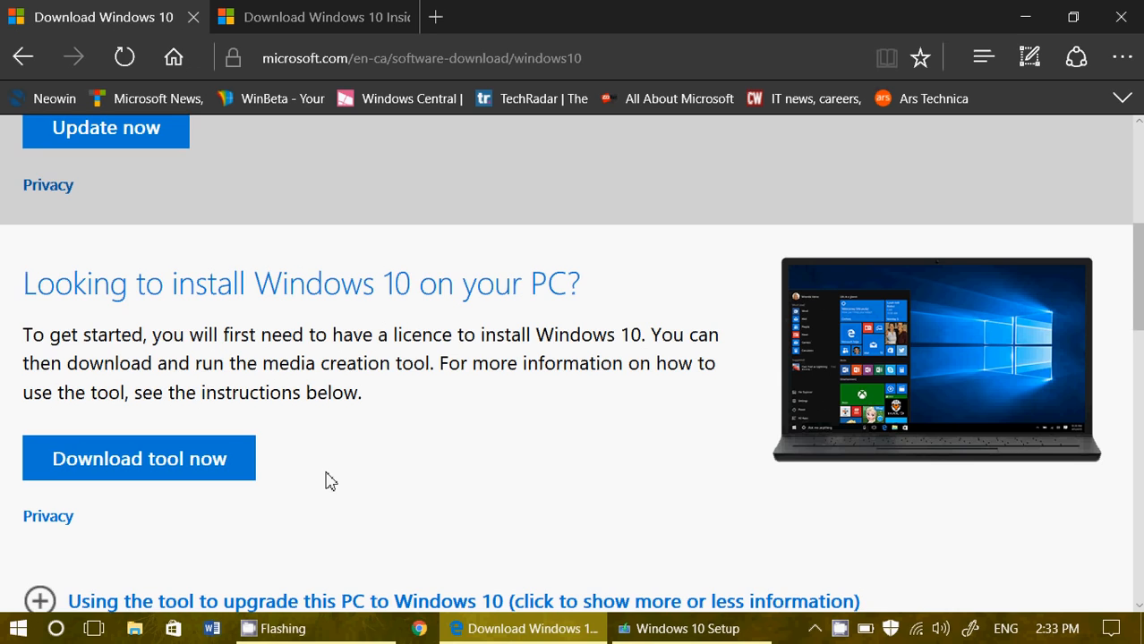
mouse_move(600, 534)
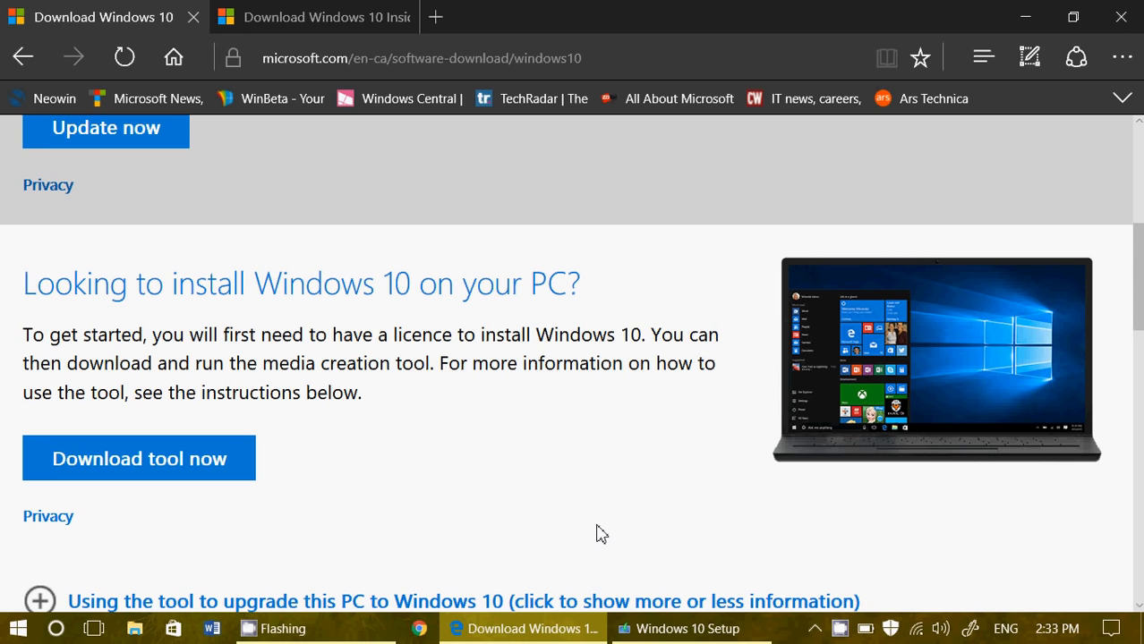
mouse_move(838, 628)
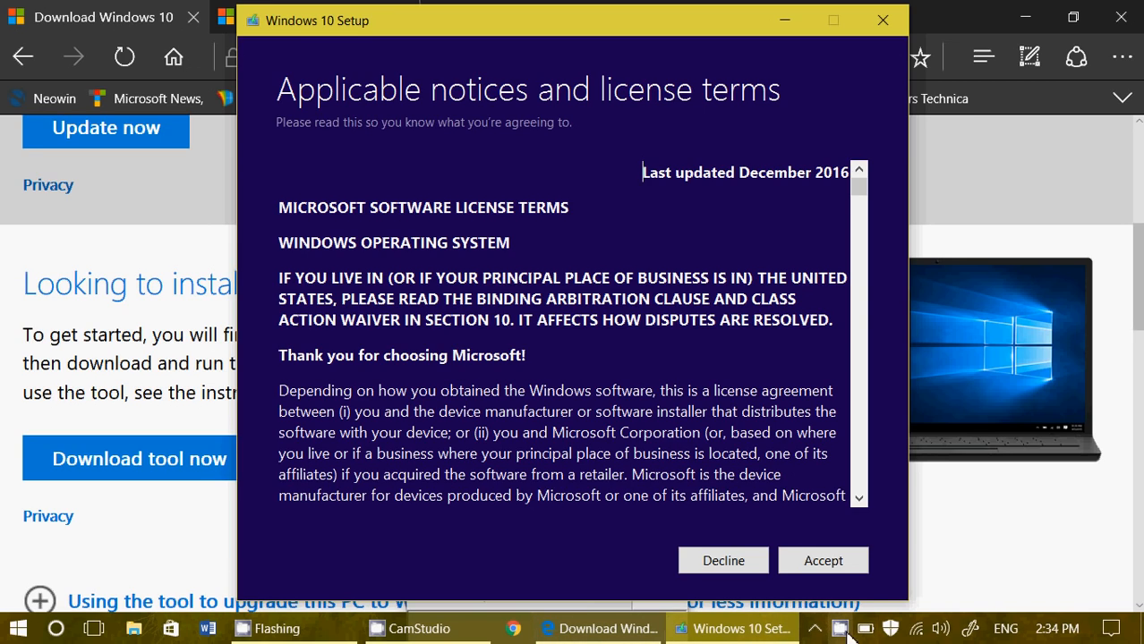
Step: Run the media creation tool to reach the Windows 10 Setup license terms page
click(418, 628)
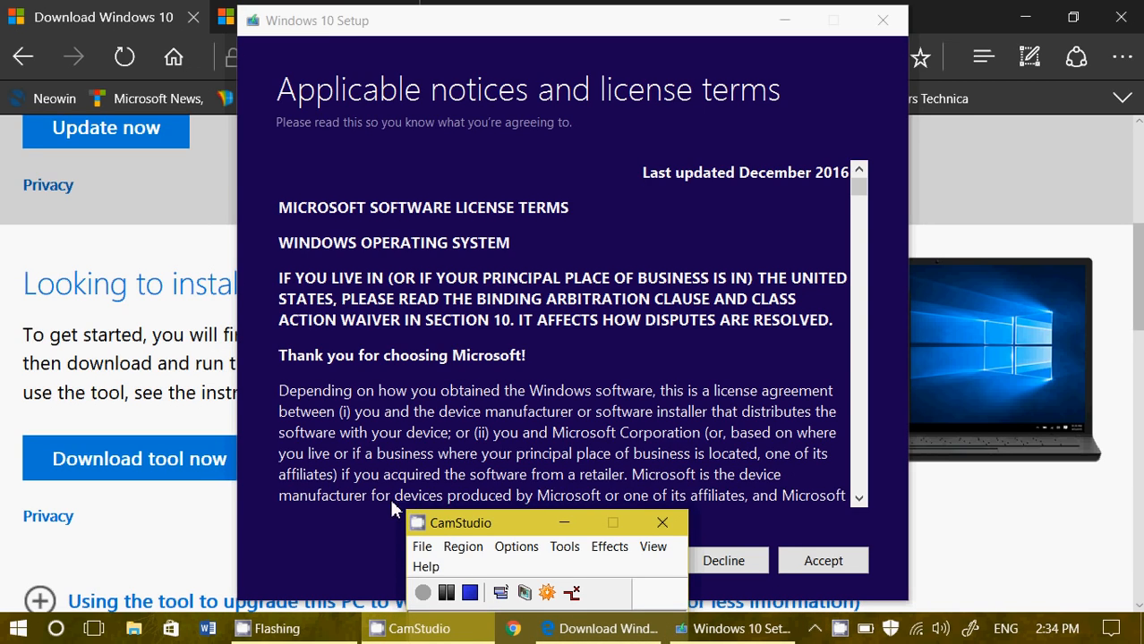
mouse_move(385, 528)
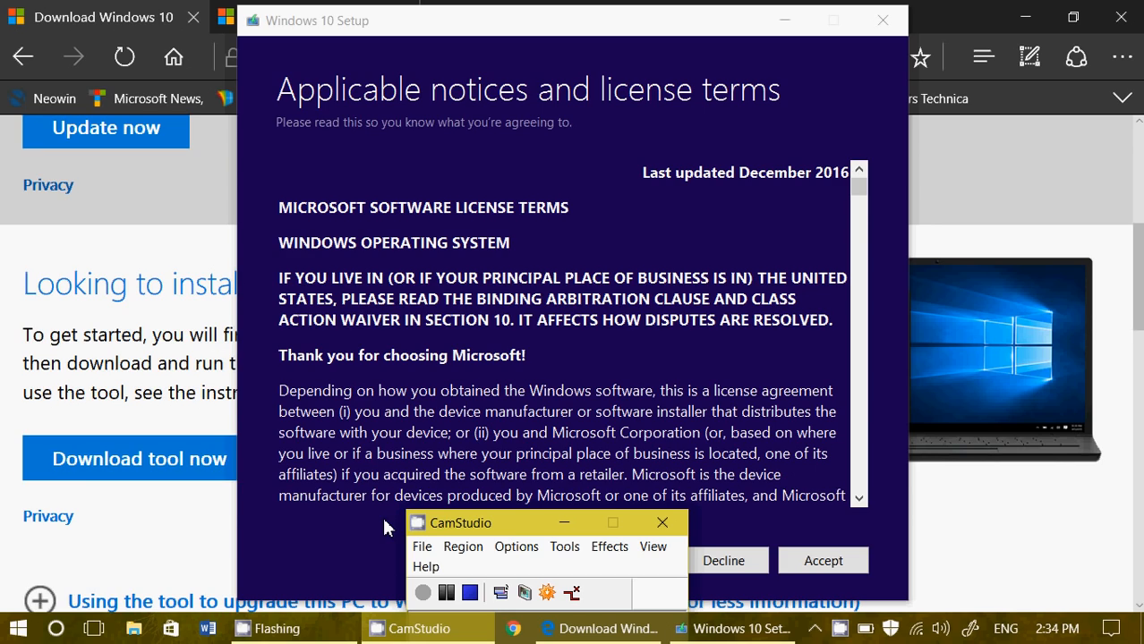